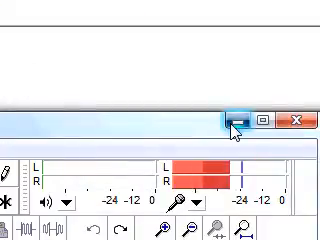
- Minimize the audio recorder to reveal js6.html in Notepad++
click(242, 121)
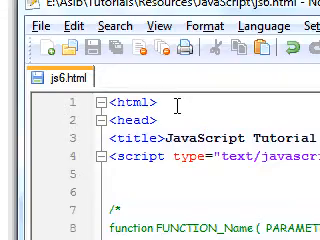
scroll(down, 3)
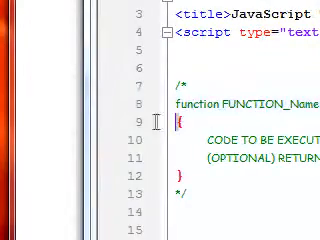
- Scroll to the printHello function and the line below its closing brace
scroll(down, 3)
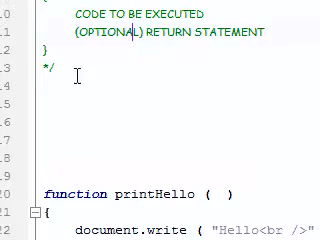
scroll(up, 3)
text(printHello (  )
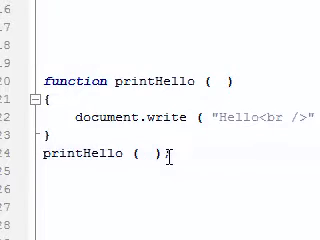
- Add a semicolon after the printHello() call on line 24
text(;)
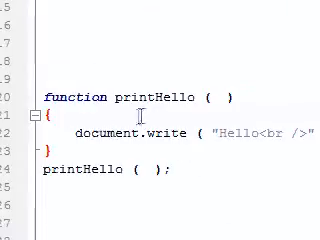
- Scroll down to printStatement(statement) and its printStatement("Statement") call
scroll(down, 3)
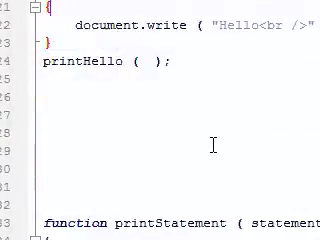
scroll(down, 3)
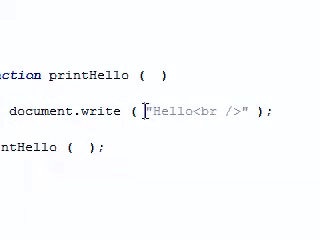
scroll(down, 3)
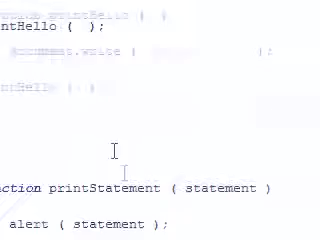
scroll(down, 3)
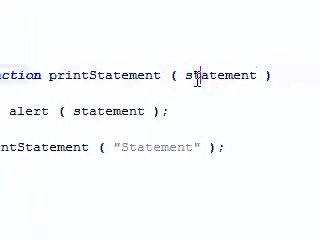
- Declare `var statement;` on line 28 above printStatement
text(var)
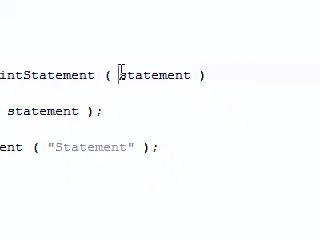
double_click(161, 74)
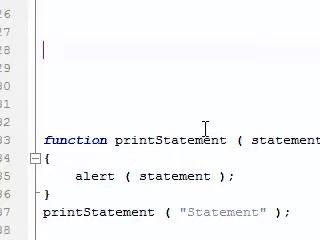
text(var s)
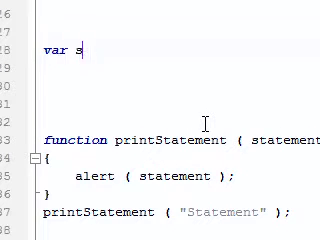
text(tatement;)
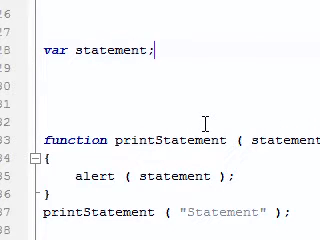
text(= NU)
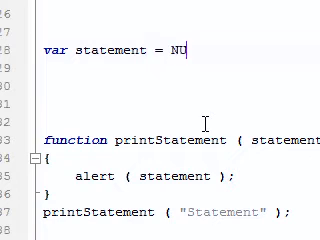
text(;)
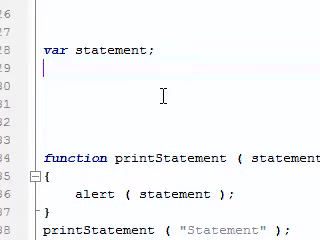
- Assign statement = "Statement" on line 29
text(va)
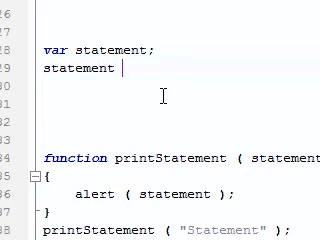
text(=)
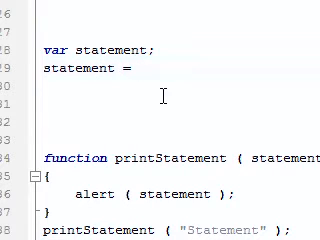
scroll(down, 3)
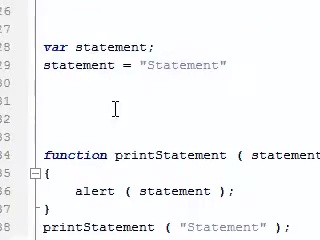
scroll(down, 3)
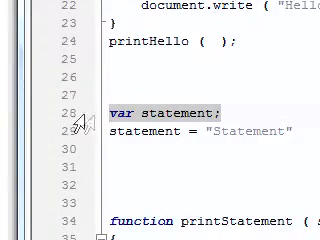
scroll(down, 3)
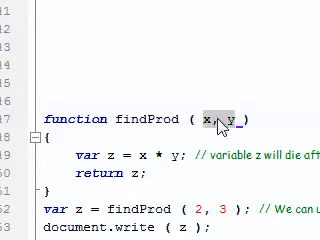
scroll(down, 3)
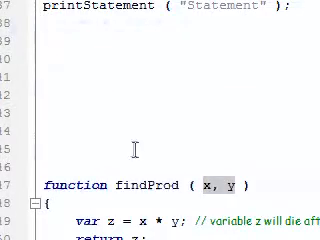
scroll(down, 3)
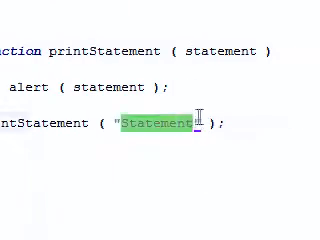
click(210, 124)
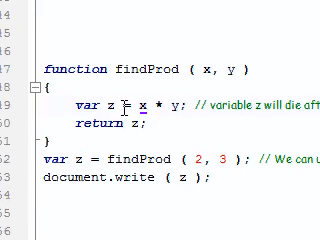
scroll(down, 3)
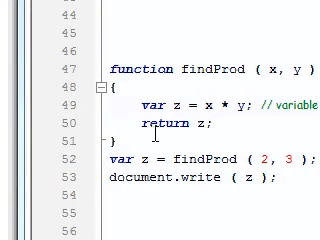